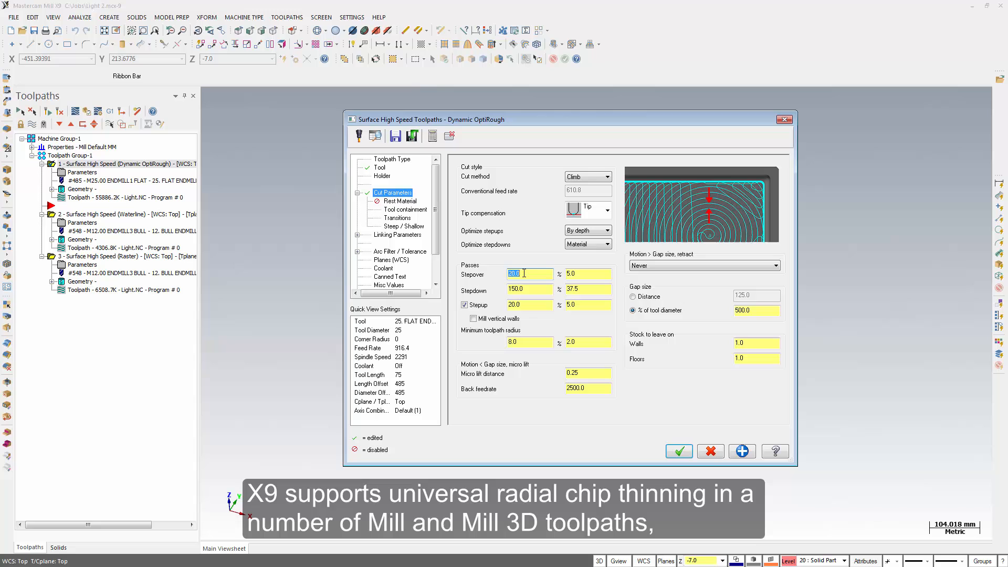
# Enable radial chip thinning (RCTF) on the Dynamic OptiRough tool settings.
pyautogui.click(380, 167)
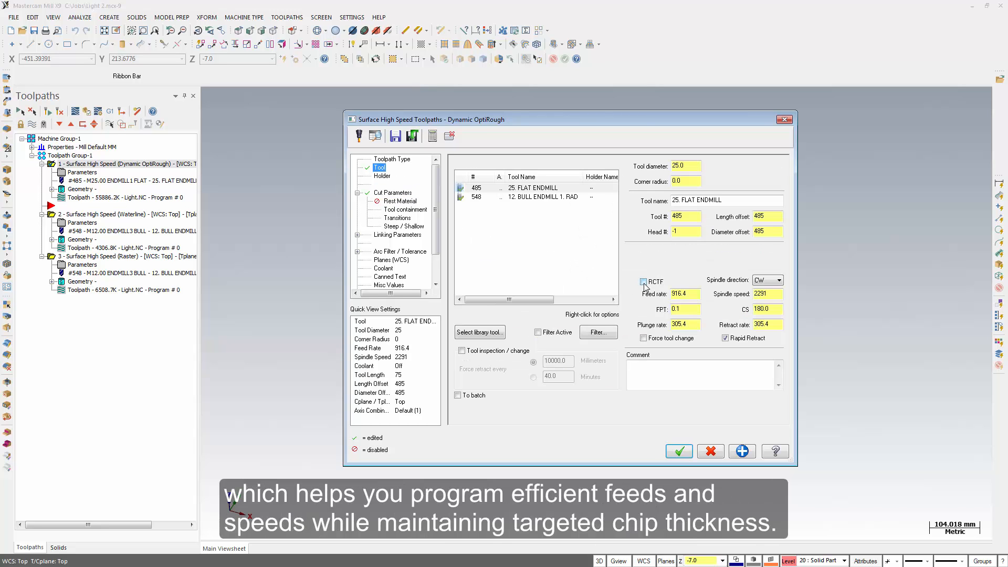
pyautogui.click(644, 281)
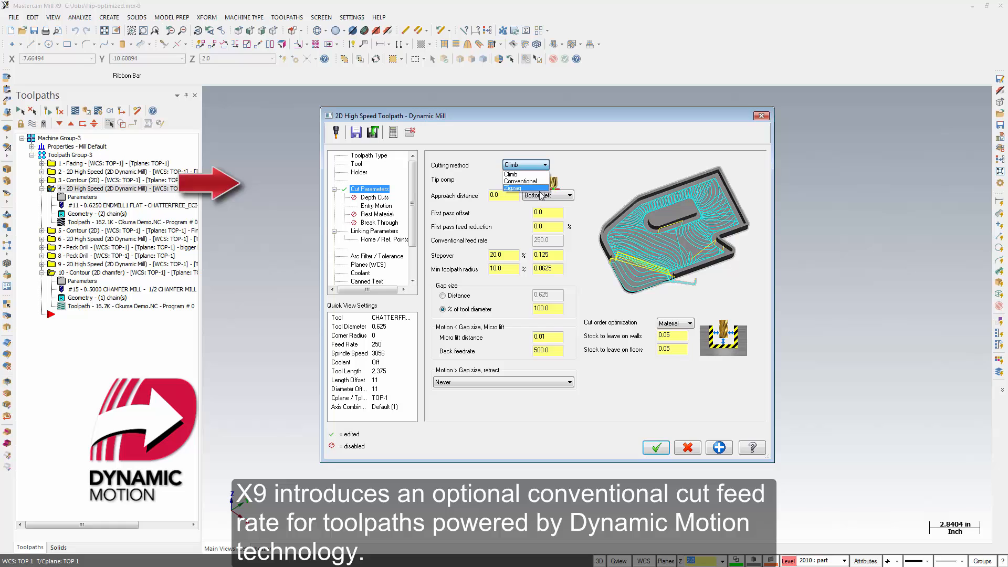
# Set the Dynamic Mill cutting method to Zigzag with conventional feed rate 150.0.
pyautogui.click(510, 188)
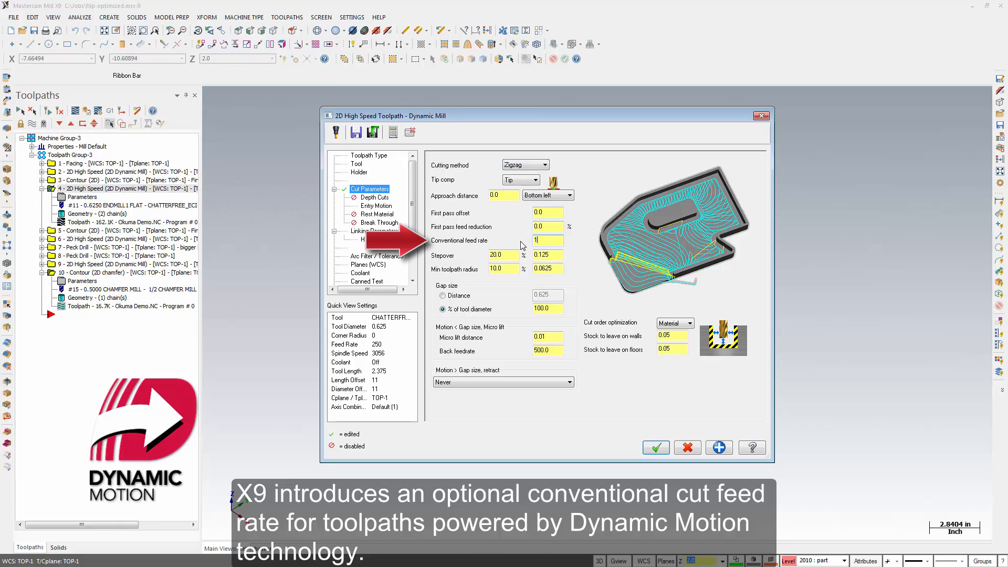
pyautogui.write('150.0')
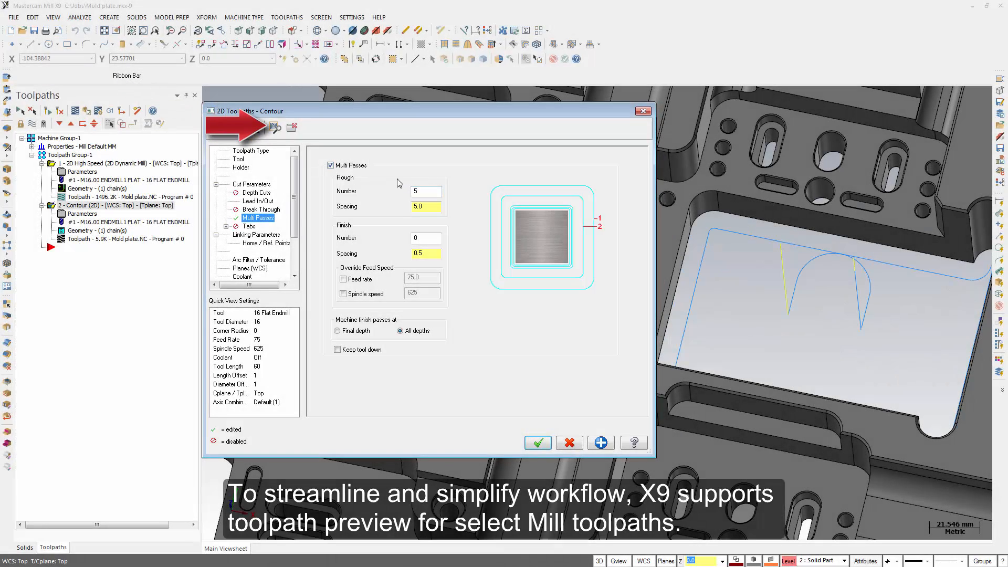
# Preview the contour toolpath on the mold plate with three tighter-spaced rough passes.
pyautogui.click(274, 127)
pyautogui.write('2')
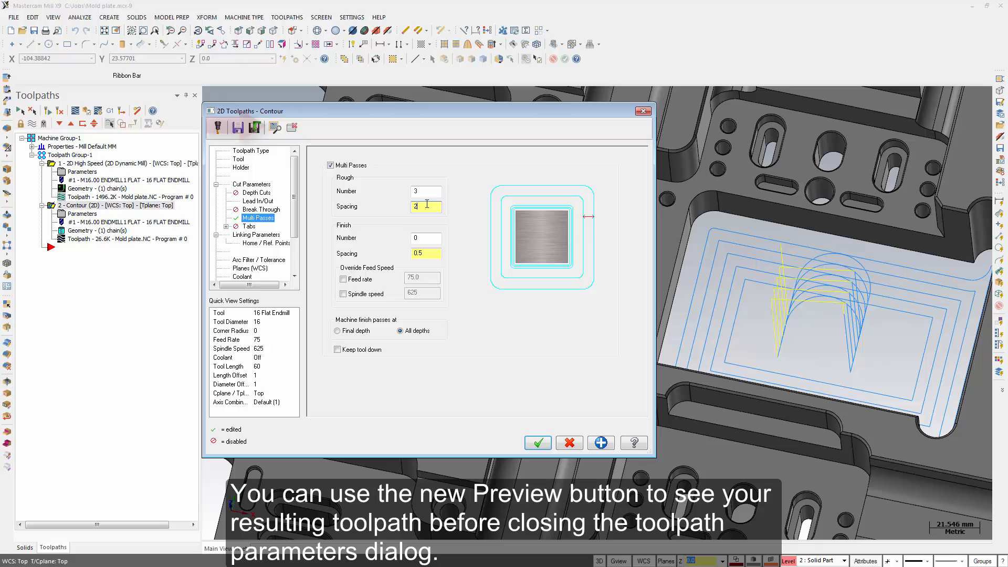
pyautogui.click(275, 127)
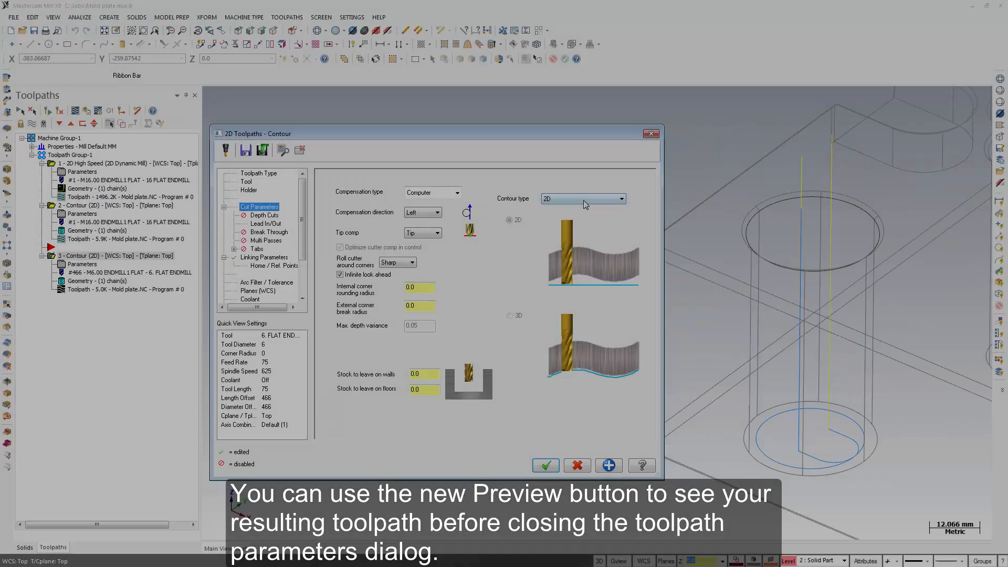
# Change the contour type to Ramp, ramping by depth instead of by angle.
pyautogui.click(581, 199)
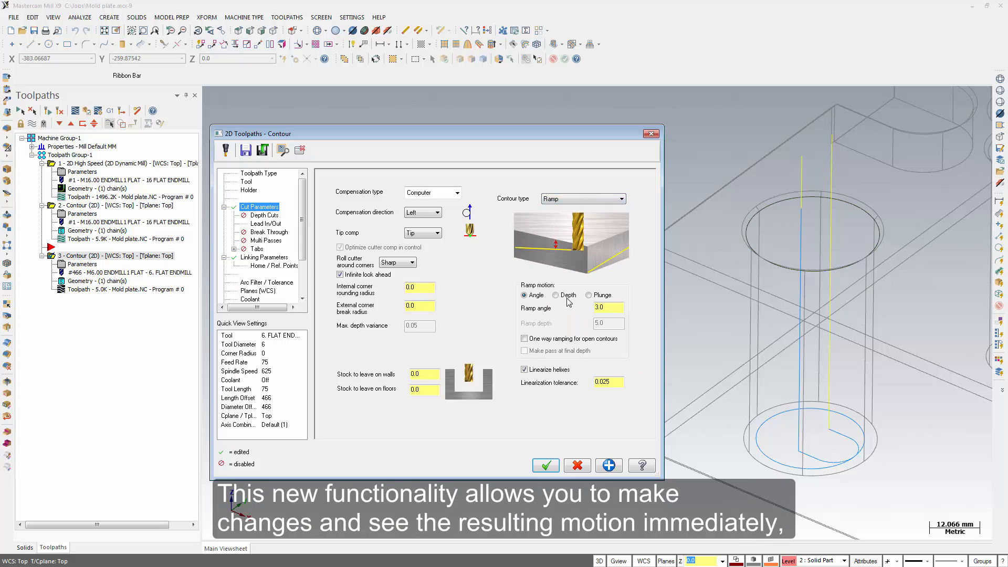
pyautogui.click(557, 294)
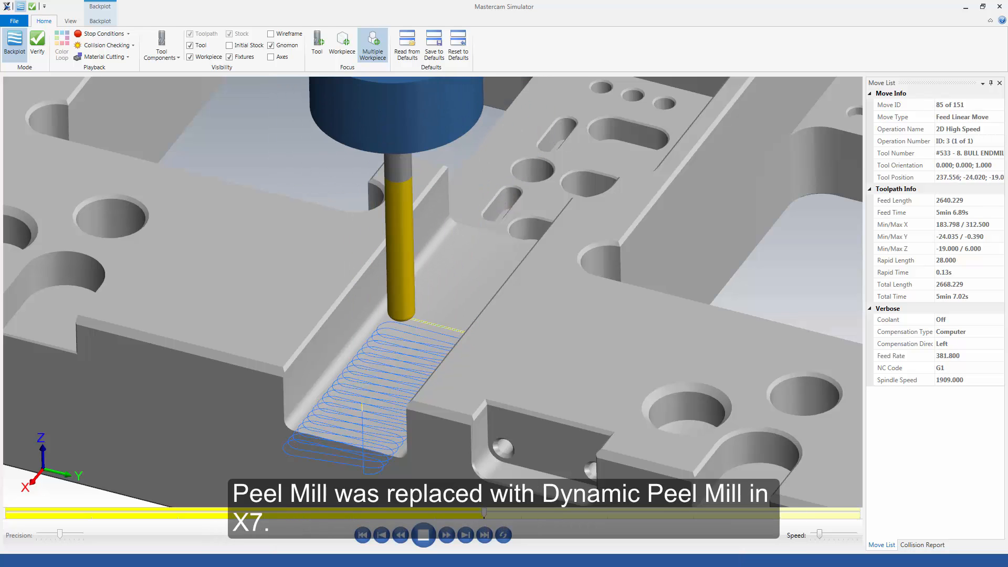
# Switch the simulator to Verify mode and play the peel mill slot toolpath.
pyautogui.click(37, 44)
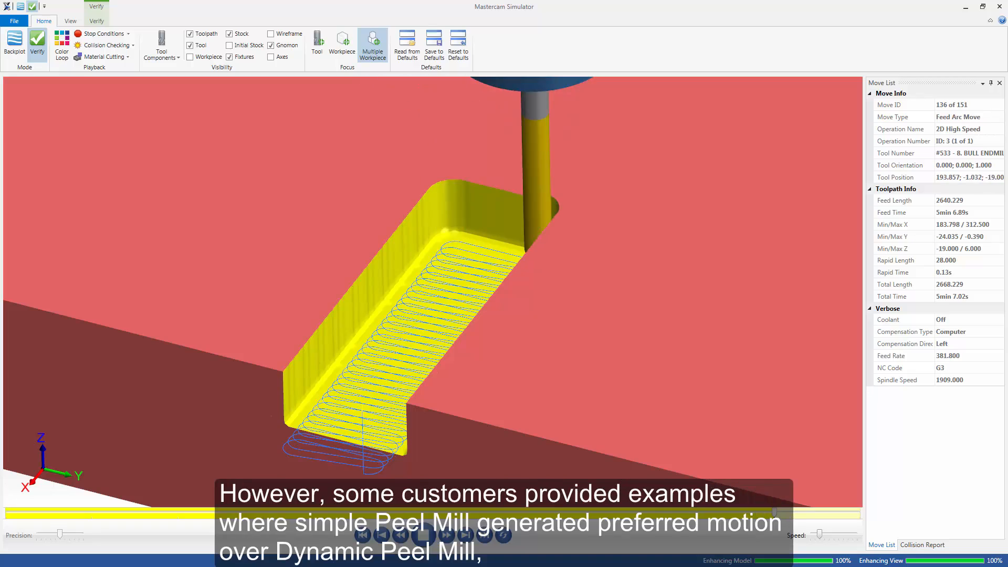
pyautogui.click(427, 535)
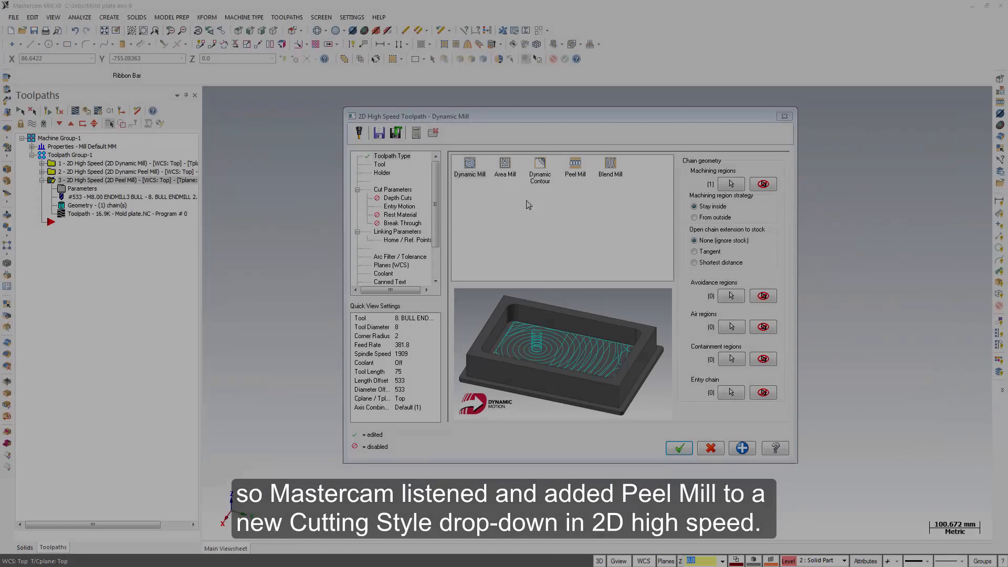
# Make the 2D high speed toolpath a Peel Mill and show its cutting style choices.
pyautogui.click(575, 166)
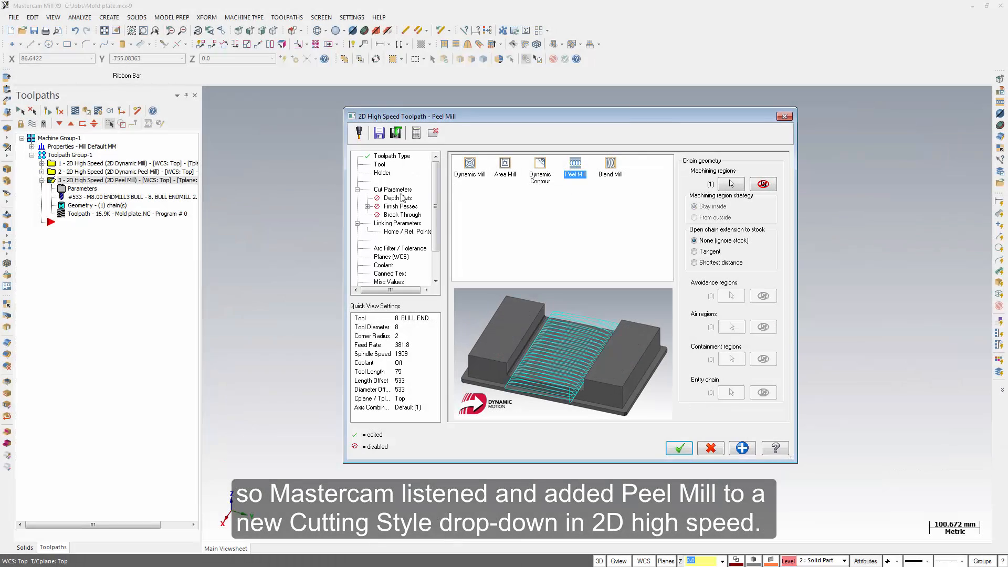
pyautogui.click(392, 189)
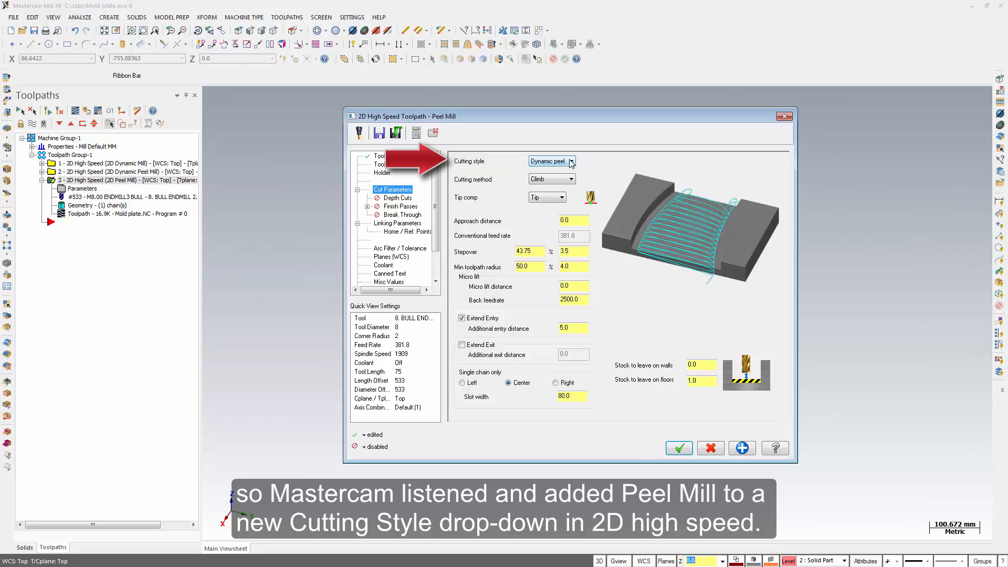
pyautogui.click(570, 160)
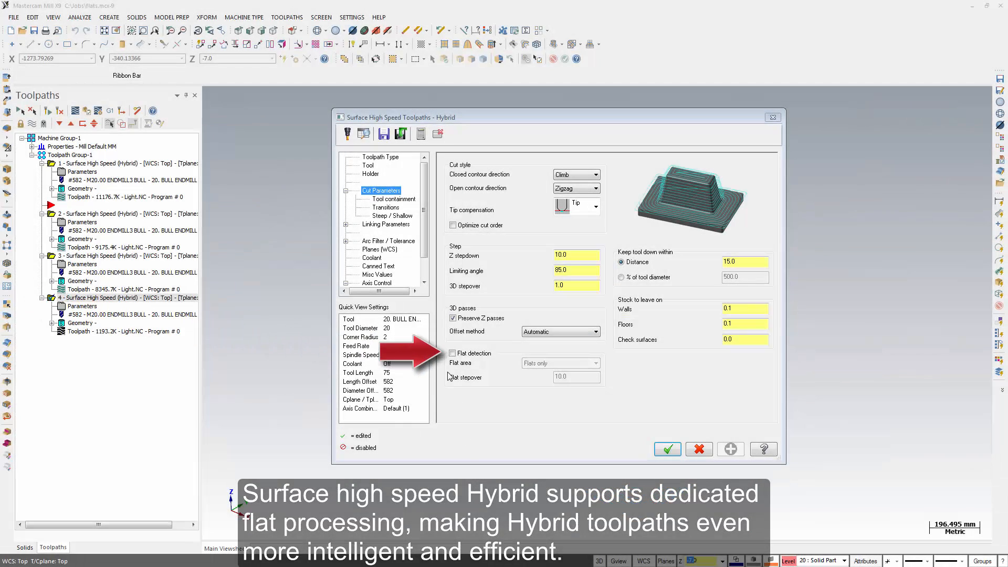
# Turn on flat detection with Flats only, flat stepover 12, and confirm the Hybrid toolpath.
pyautogui.click(453, 354)
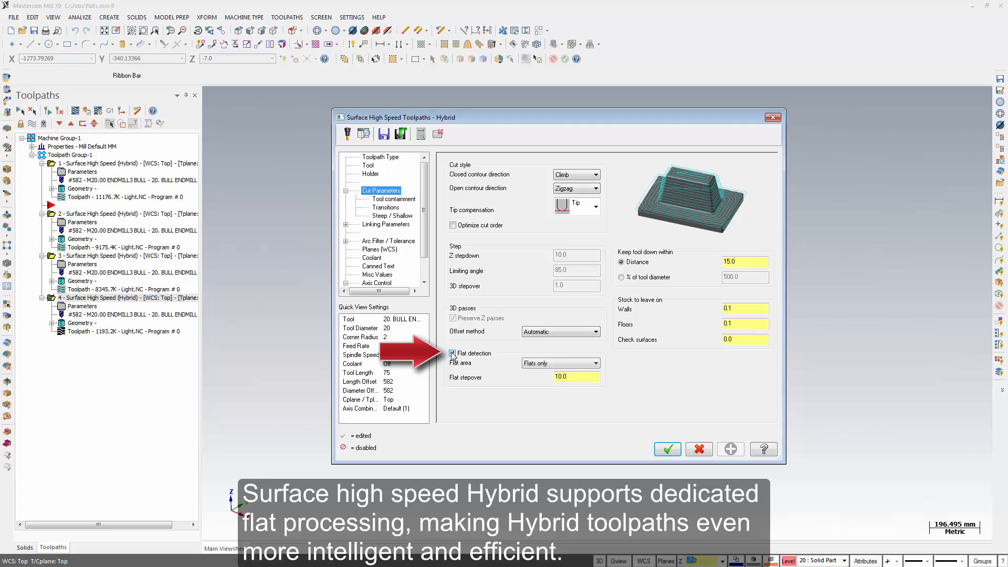
pyautogui.click(594, 362)
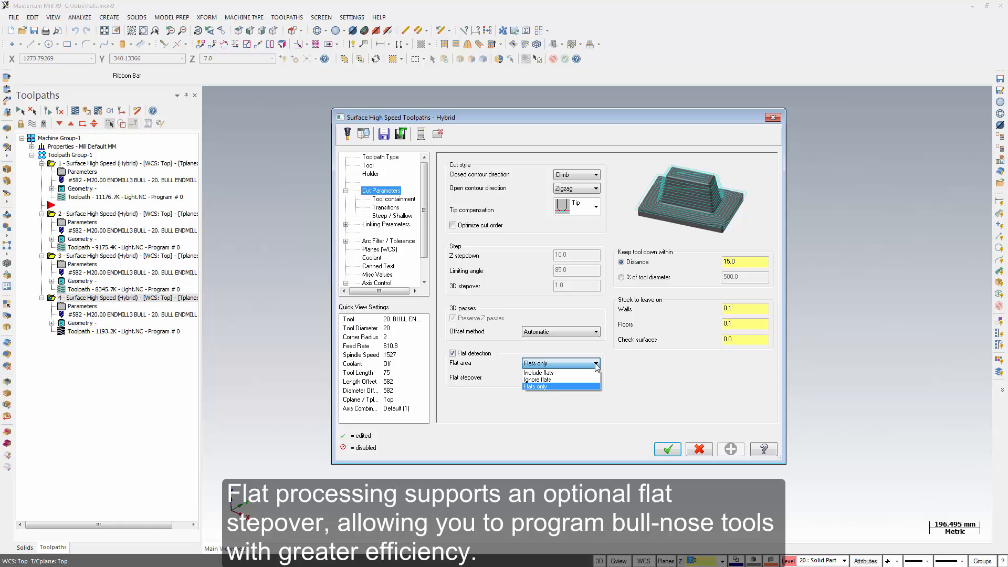
pyautogui.click(533, 388)
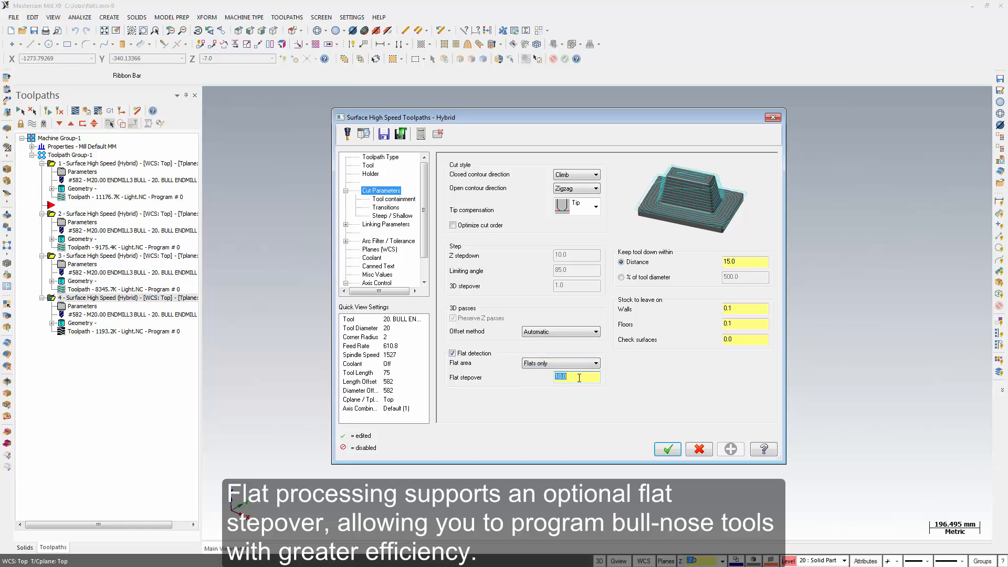
pyautogui.write('12')
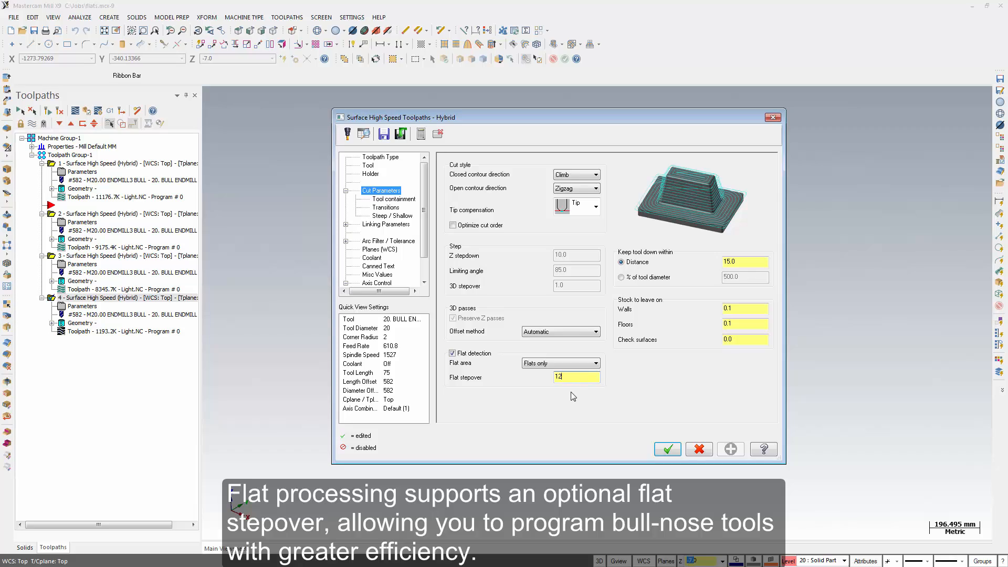
pyautogui.click(667, 448)
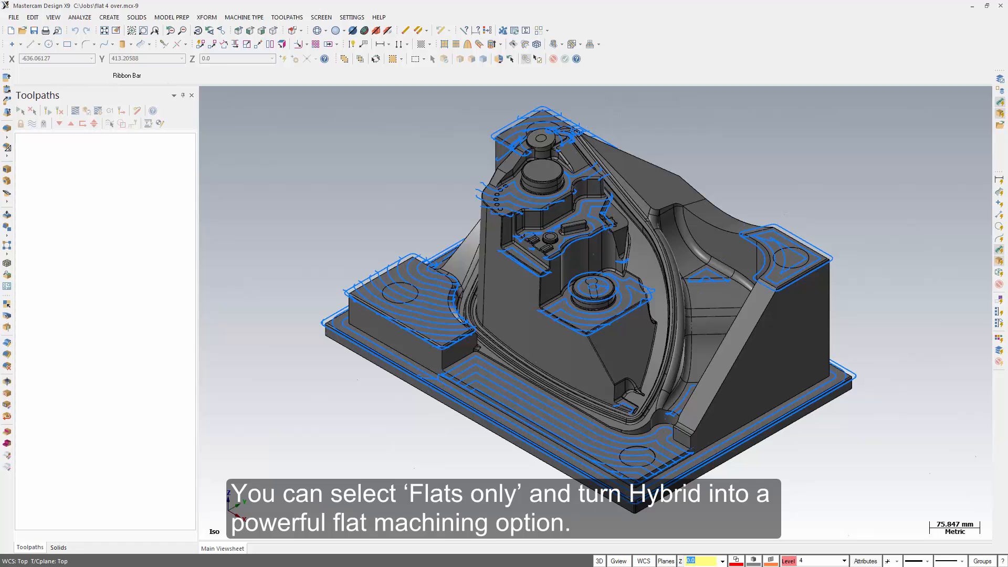